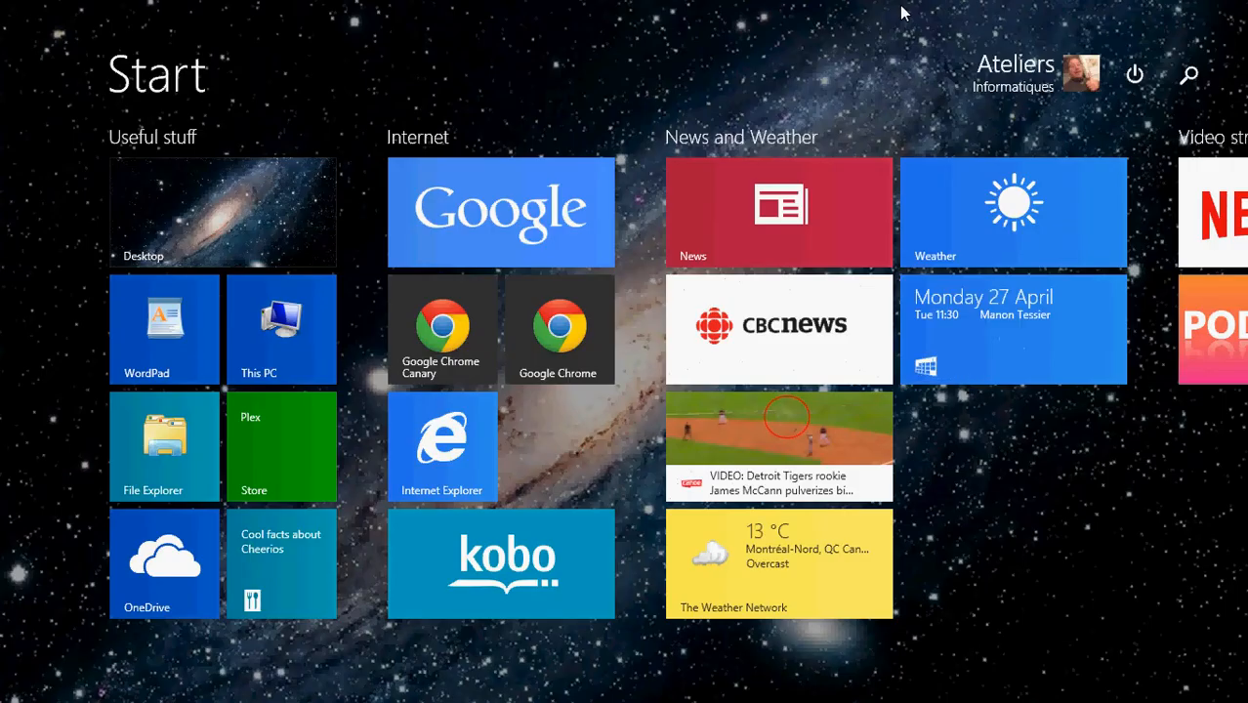
Scroll the Start screen right and back left to find the Microsoft Office 2013 tiles
scroll("right", 3)
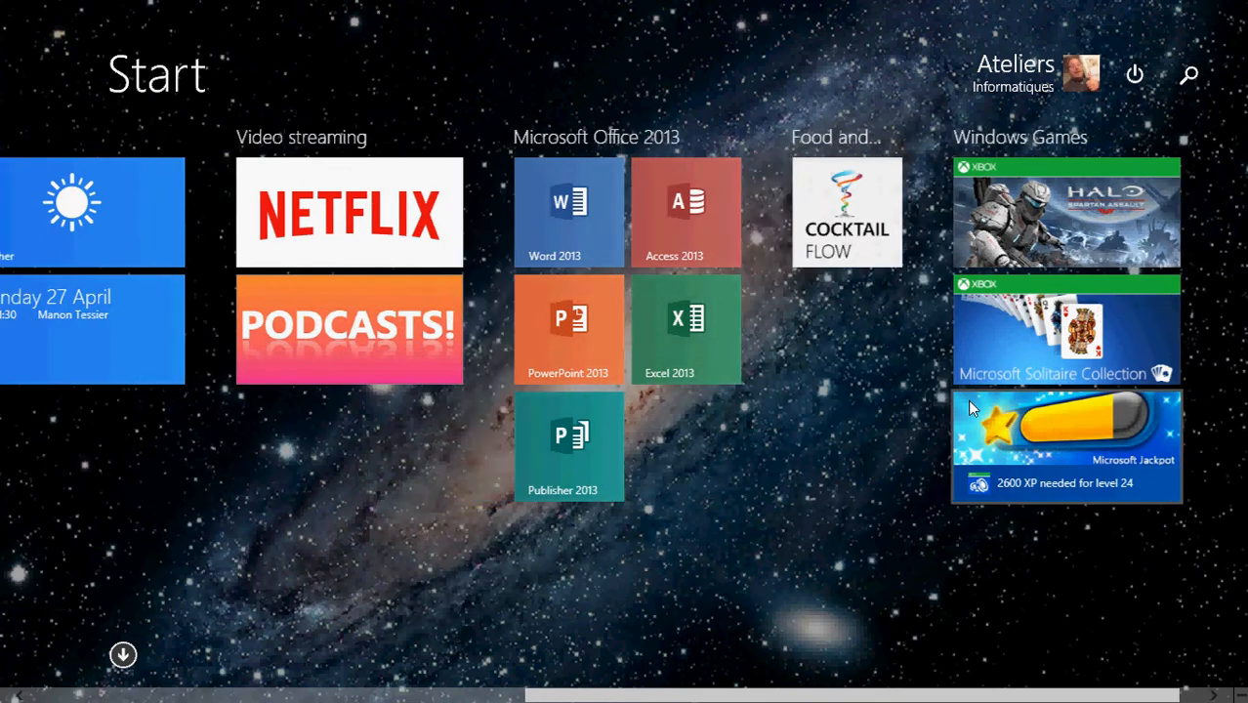
scroll("left", 3)
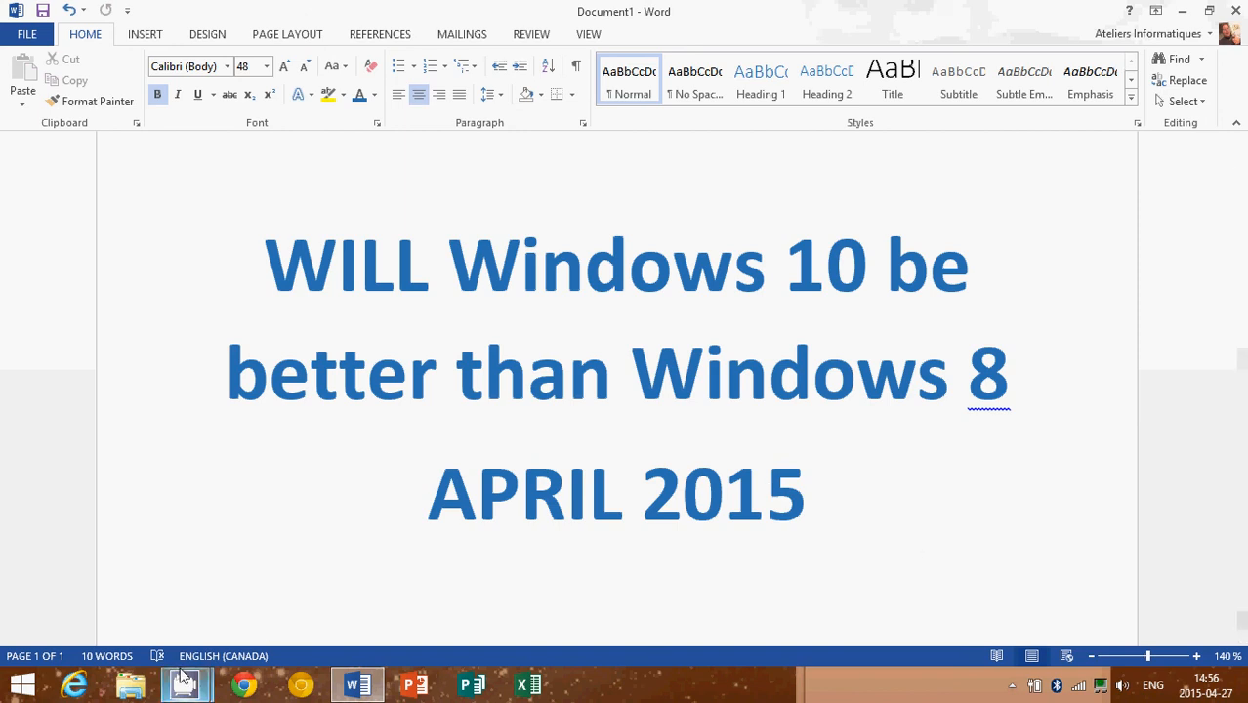
mouse_move(185, 683)
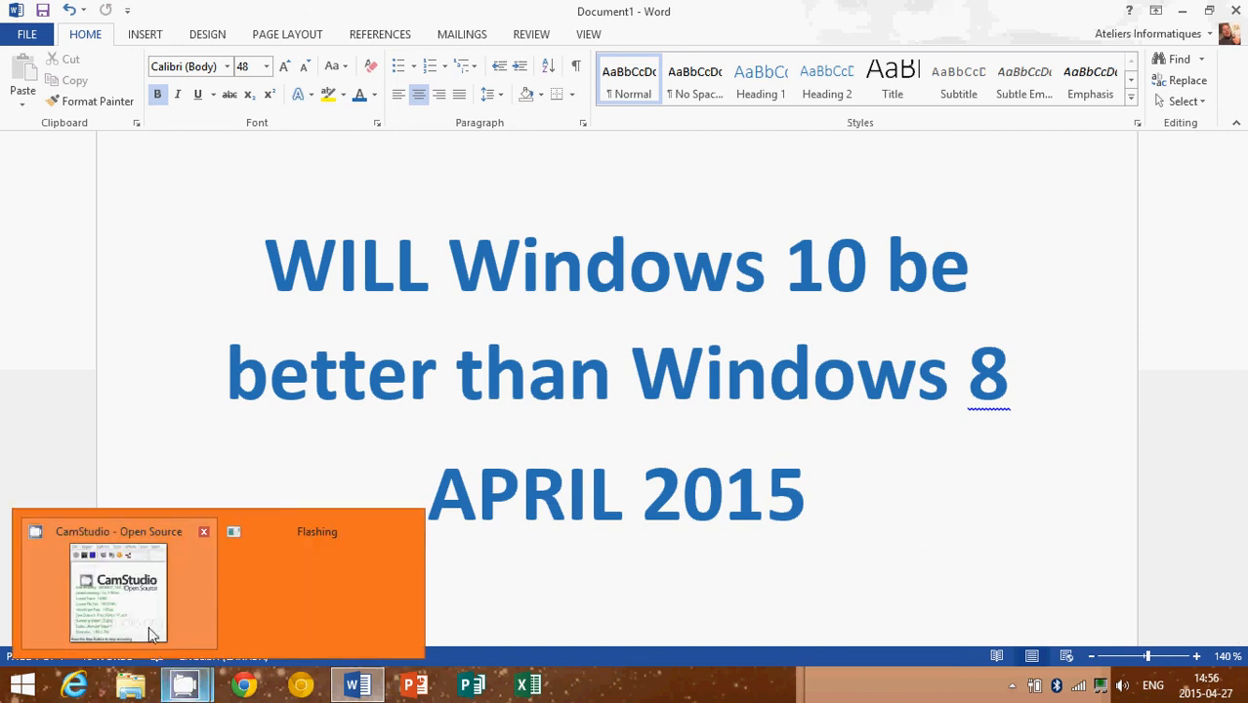
Restore the CamStudio recorder window from its taskbar thumbnail, over the Word title page
left_click(118, 591)
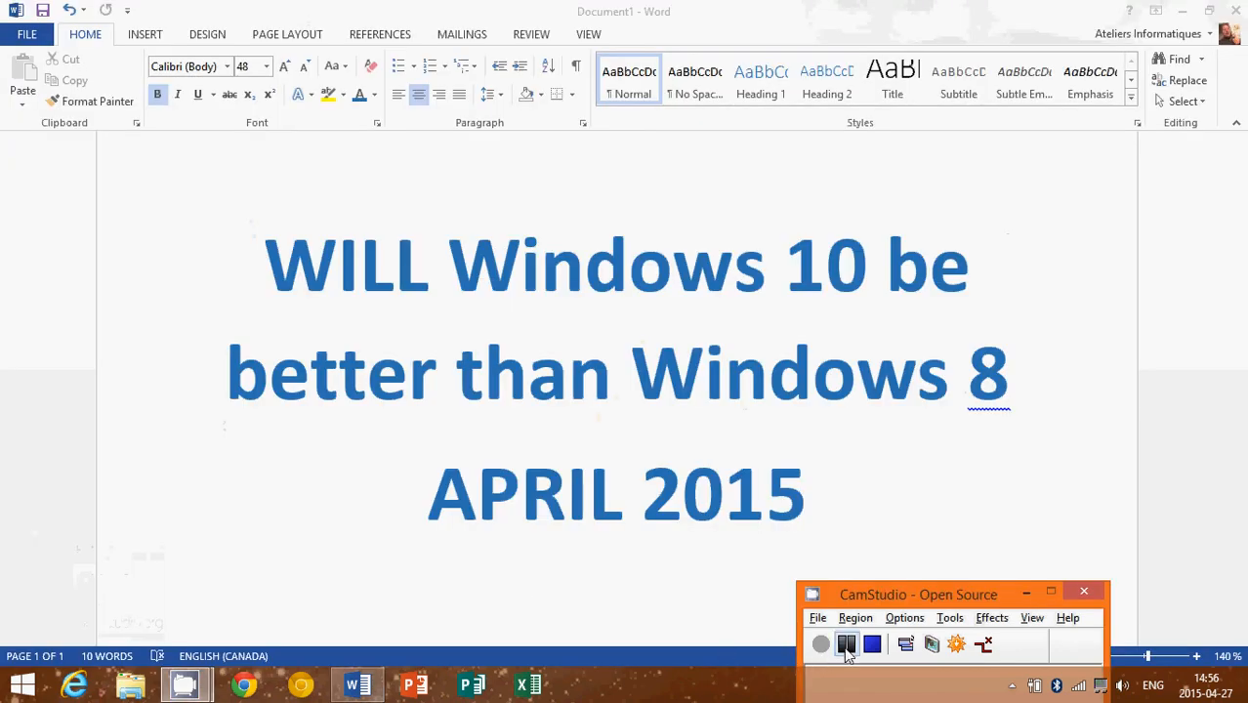